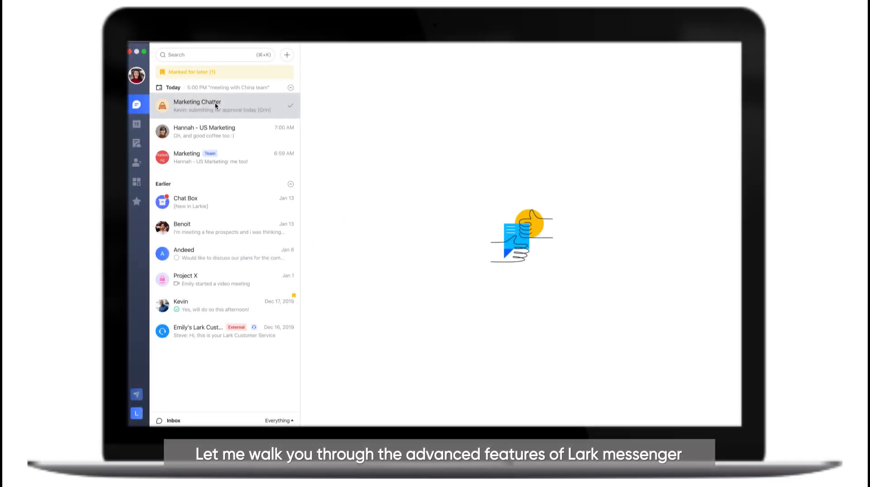
Step: Open the Marketing Chatter group chat from the chat list
{"action": "left_click", "coordinate": [195, 105]}
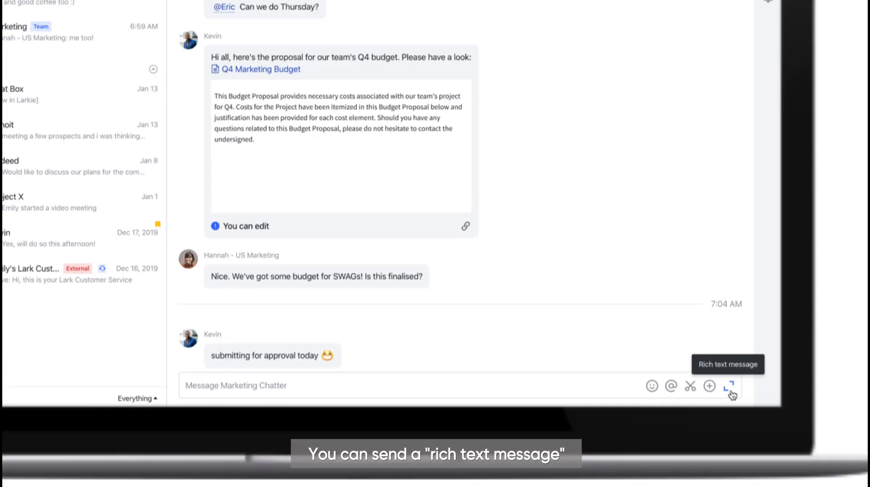
{"action": "left_click", "coordinate": [731, 387]}
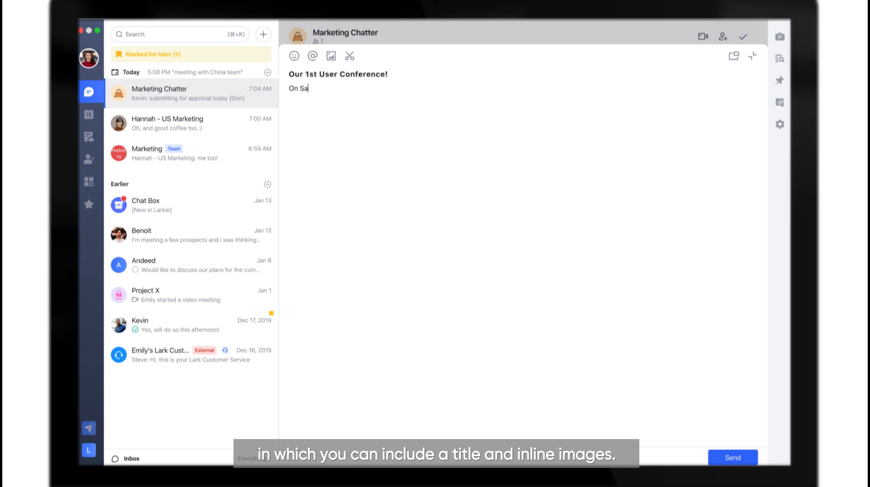
{"action": "left_click", "coordinate": [330, 56]}
{"action": "type", "text": "Thanks to @Kevin for helping to make this happen!! [Party]"}
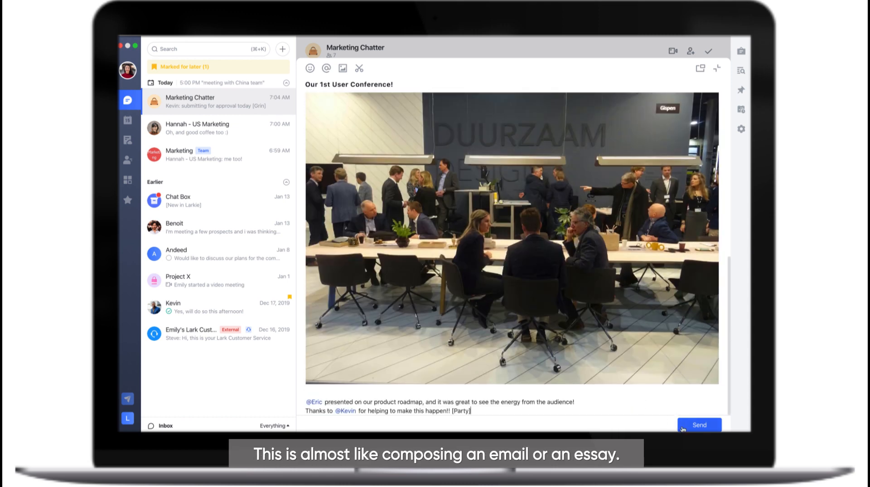
{"action": "left_click", "coordinate": [698, 424]}
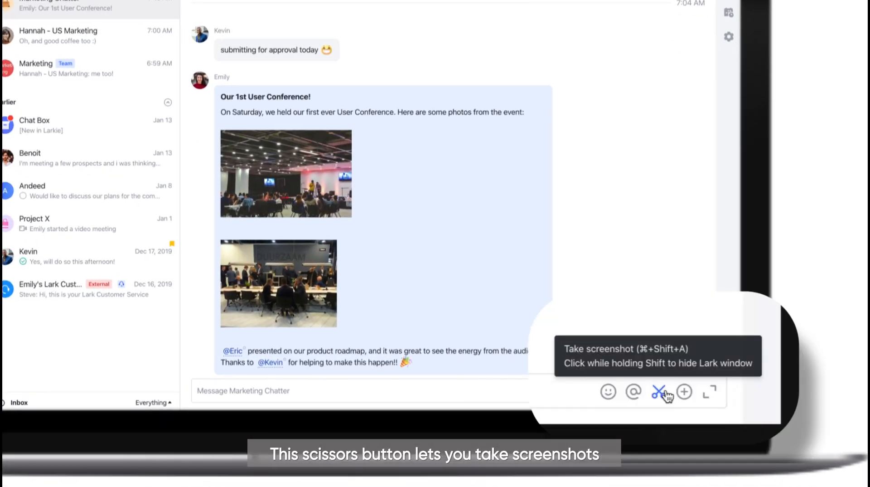
Step: Capture a survey screenshot, annotate it with a box, arrow and the note '8 countries', and copy it
{"action": "left_click", "coordinate": [660, 392]}
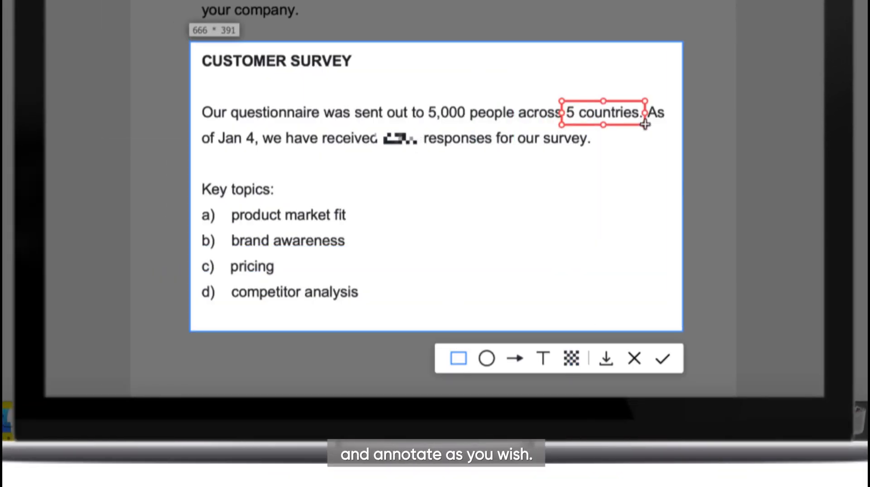
{"action": "type", "text": "8 countries"}
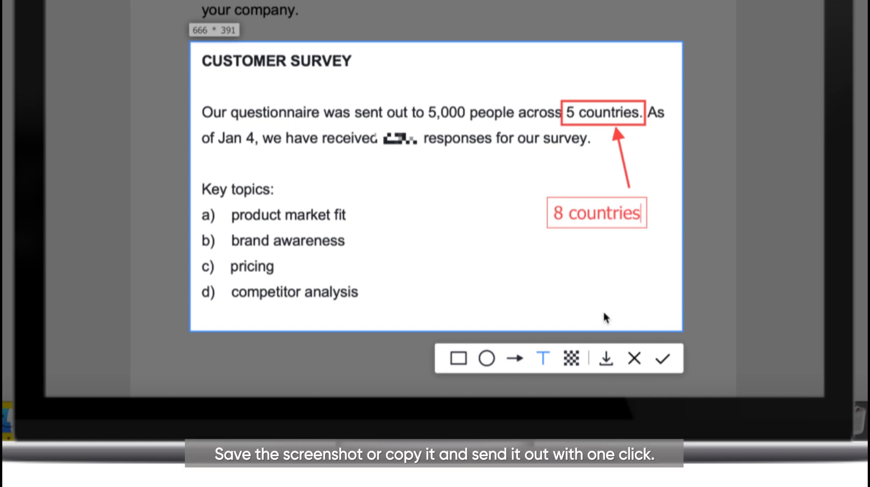
{"action": "mouse_move", "coordinate": [663, 358]}
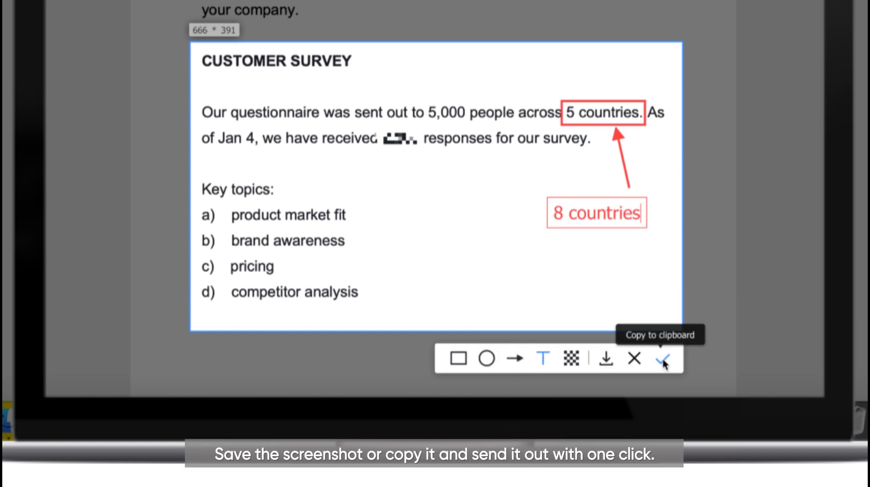
{"action": "left_click", "coordinate": [661, 357]}
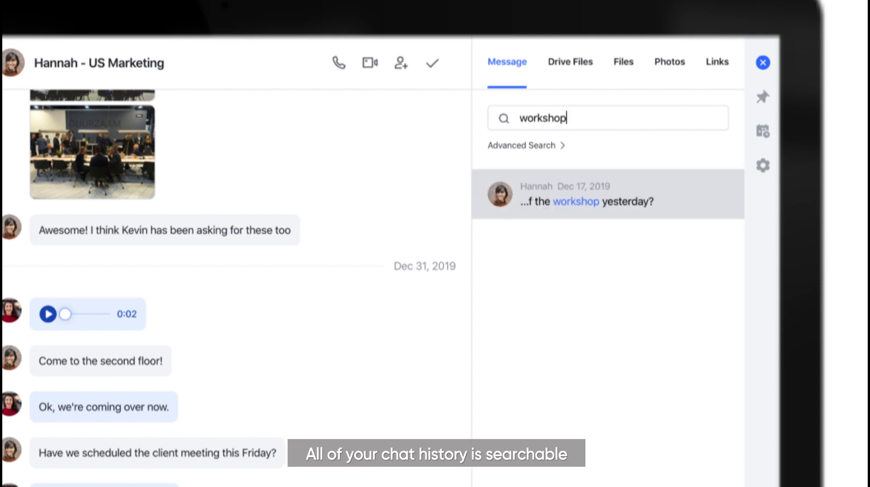
Step: Browse the 'workshop' search results under Photos and Drive Files, then go to Advanced Search
{"action": "left_click", "coordinate": [669, 62]}
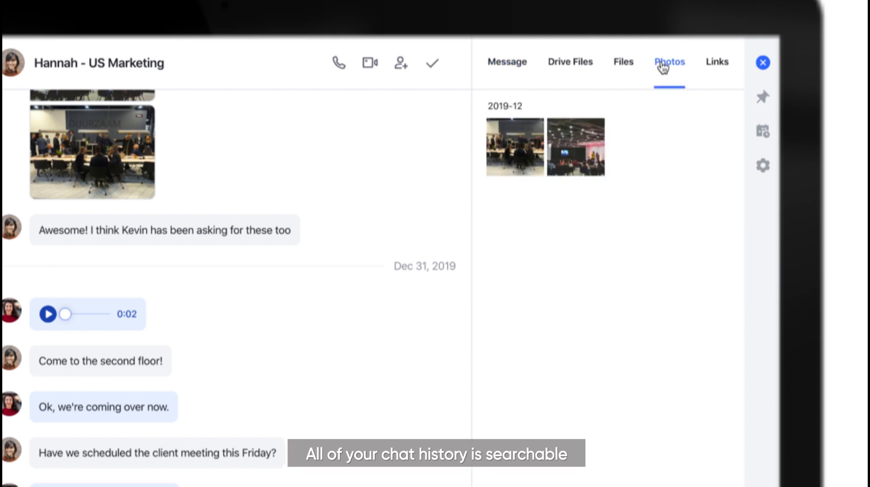
{"action": "left_click", "coordinate": [569, 62]}
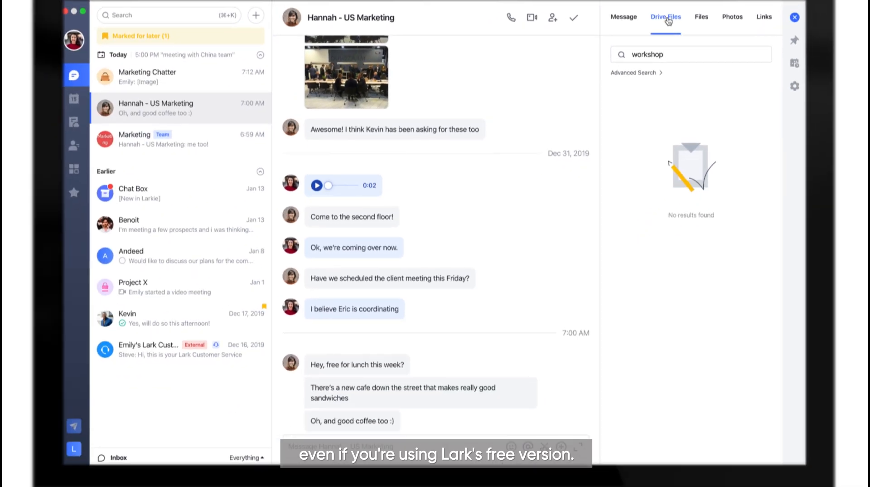
{"action": "left_click", "coordinate": [632, 72]}
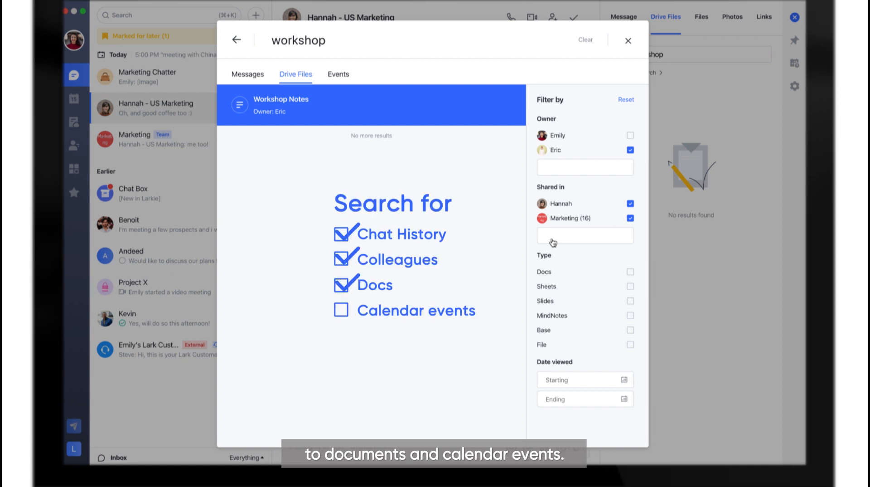
Step: Filter the advanced 'workshop' results by owner and Shared in, then close the results
{"action": "left_click", "coordinate": [341, 310]}
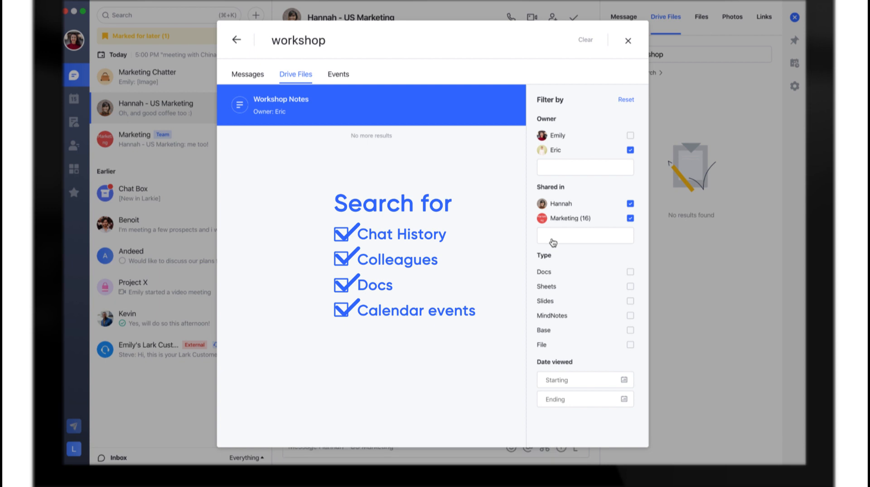
{"action": "left_click", "coordinate": [627, 40]}
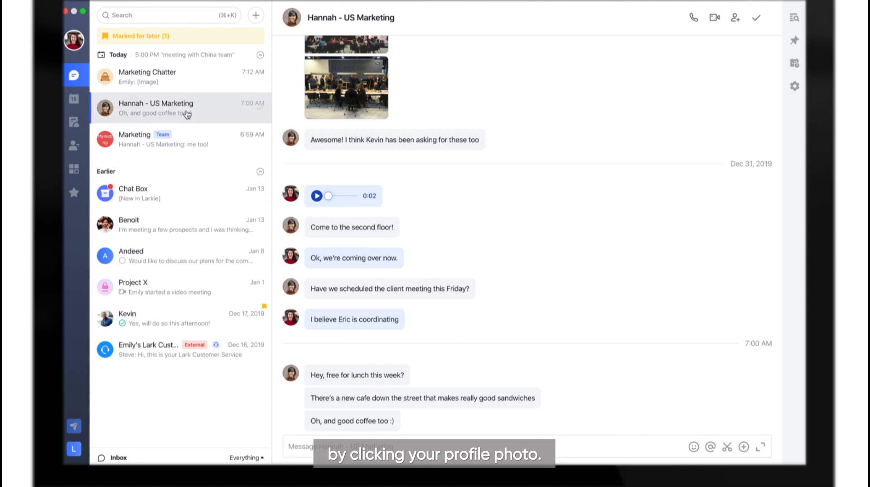
Step: Open the account profile menu and begin setting a personal status
{"action": "left_click", "coordinate": [72, 53]}
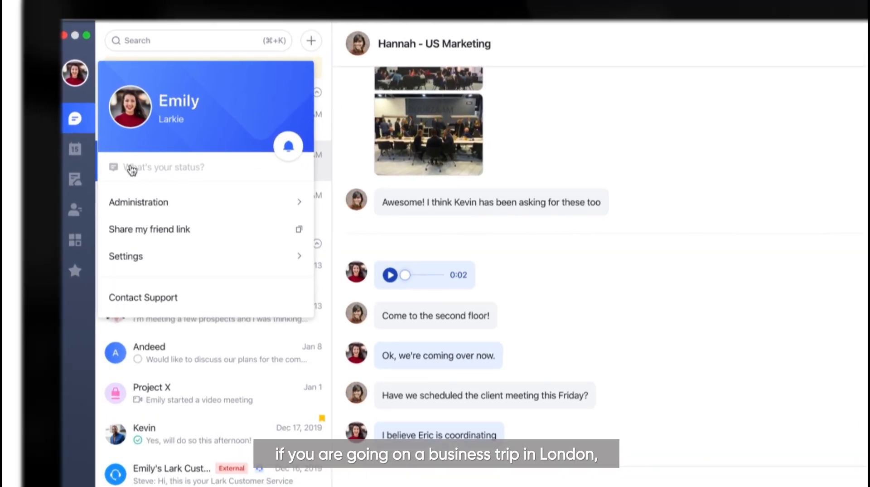
{"action": "left_click", "coordinate": [166, 167]}
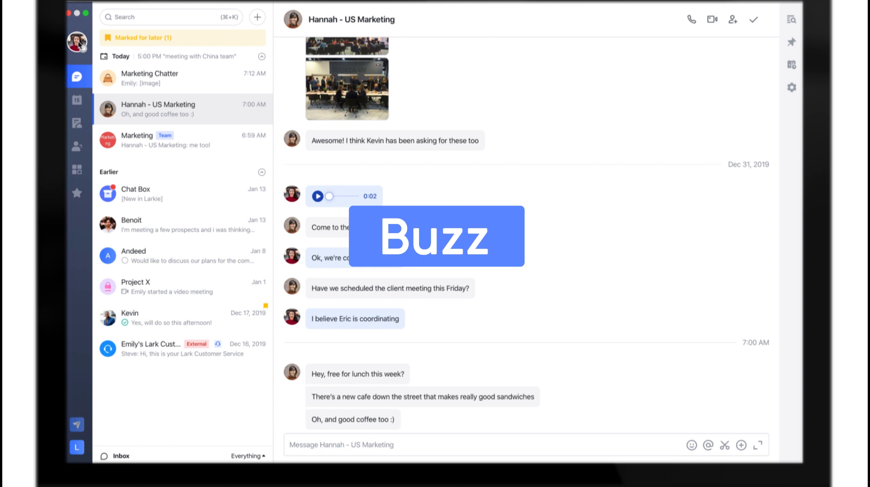
Step: Send 'Hey, could you plz approve the budg...' to Hannah and Buzz it to her
{"action": "type", "text": "Hey, could you plz approve the budg"}
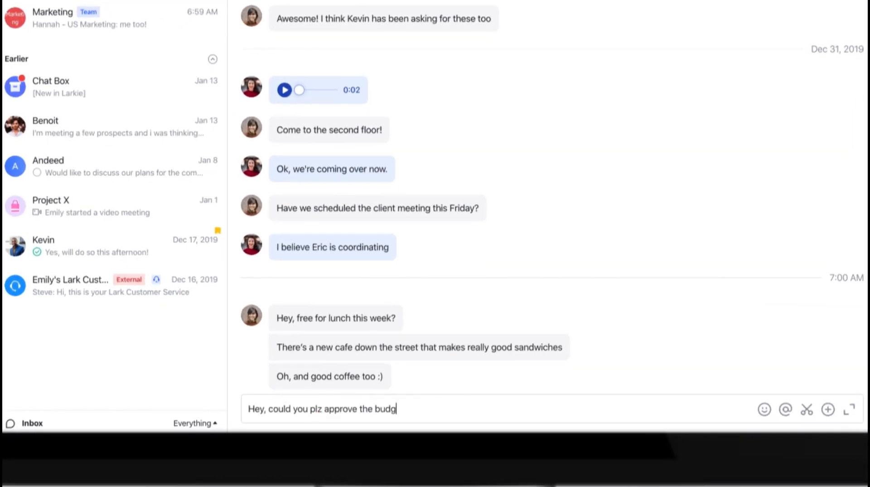
{"action": "left_click", "coordinate": [580, 367]}
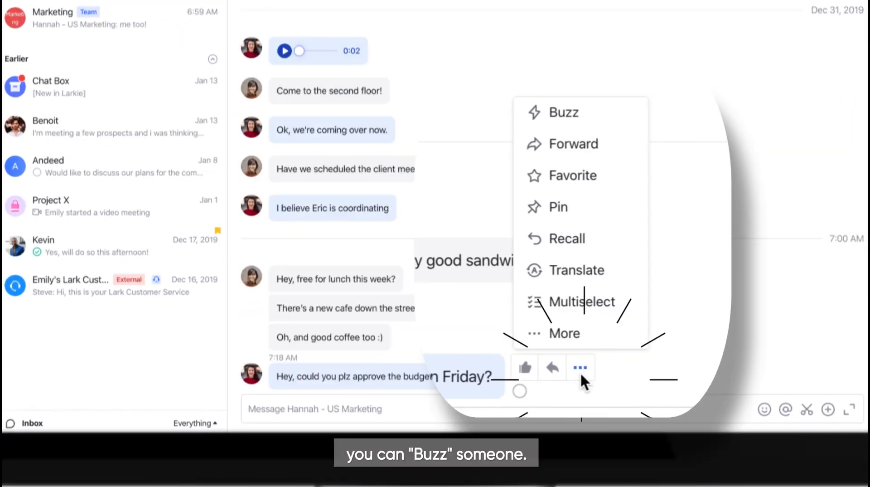
{"action": "left_click", "coordinate": [563, 112]}
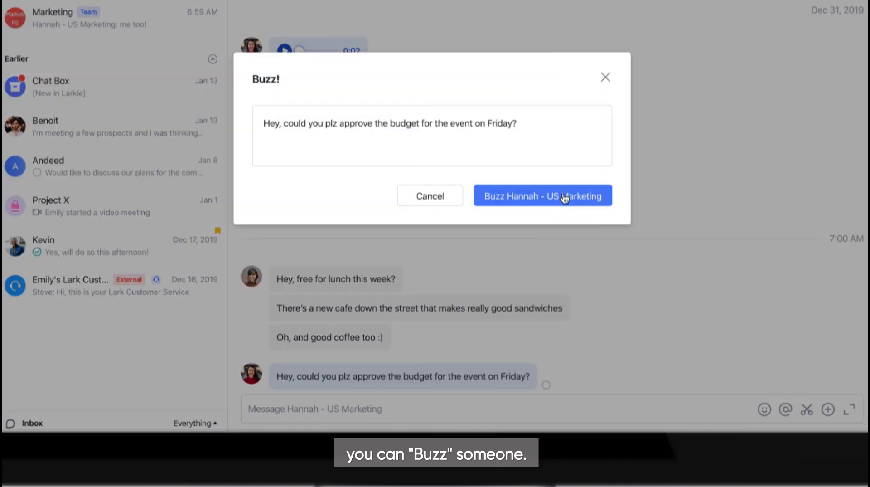
{"action": "left_click", "coordinate": [542, 196]}
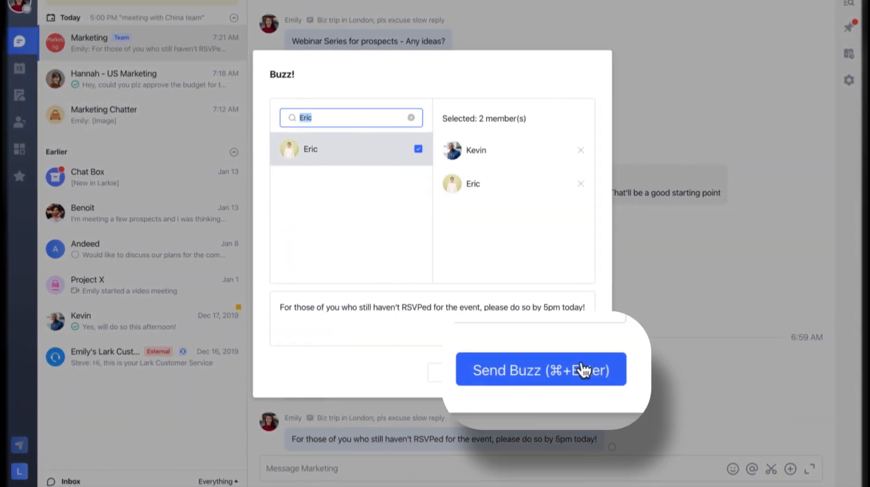
Step: Send the RSVP reminder Buzz to the two selected members, Kevin and Eric
{"action": "left_click", "coordinate": [539, 370]}
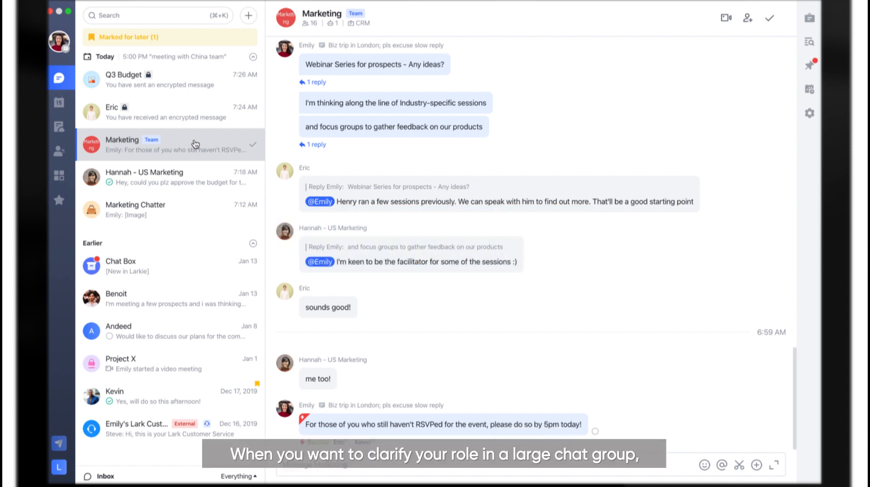
{"action": "mouse_move", "coordinate": [206, 143]}
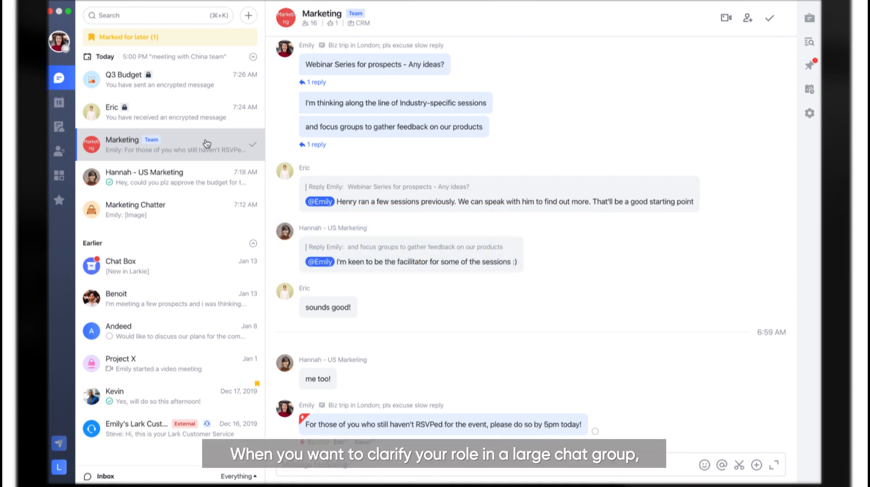
Step: Set the Marketing group alias to 'Emily - Copywriter' via group info and return to the chat
{"action": "left_click", "coordinate": [321, 14]}
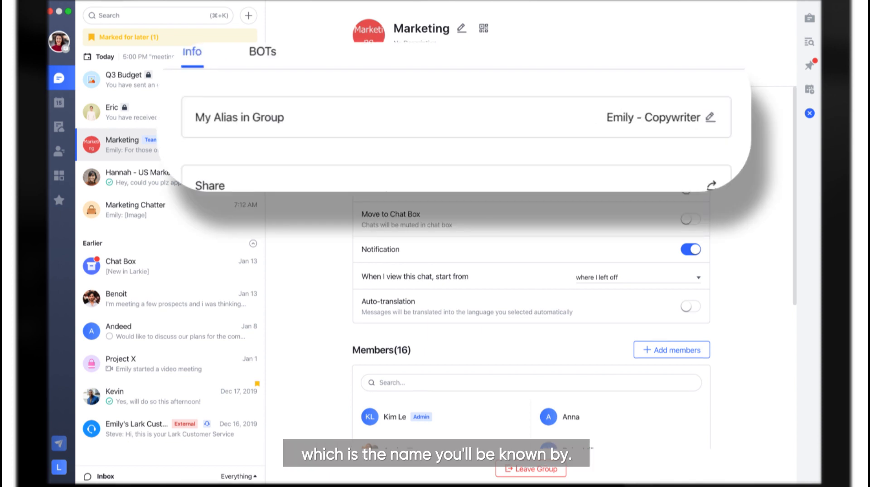
{"action": "left_click", "coordinate": [809, 113]}
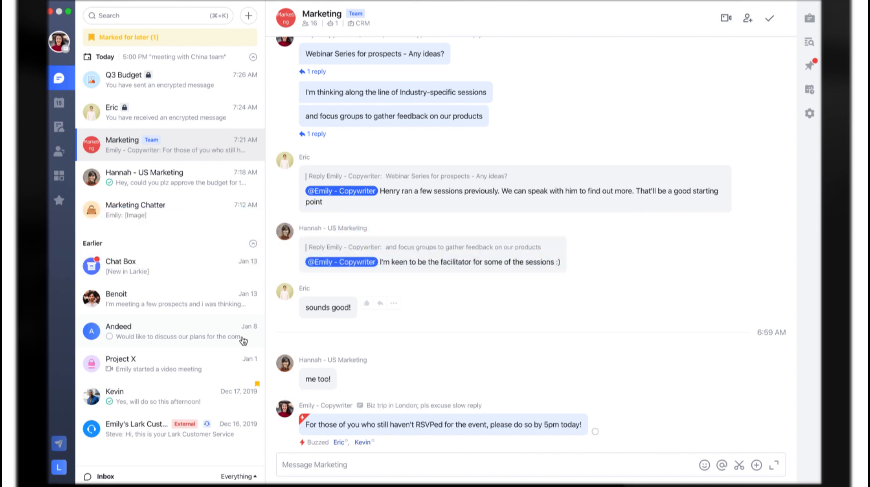
Step: Review Project X's admin Group Settings, then return to the Marketing Chatter chat
{"action": "left_click", "coordinate": [139, 363]}
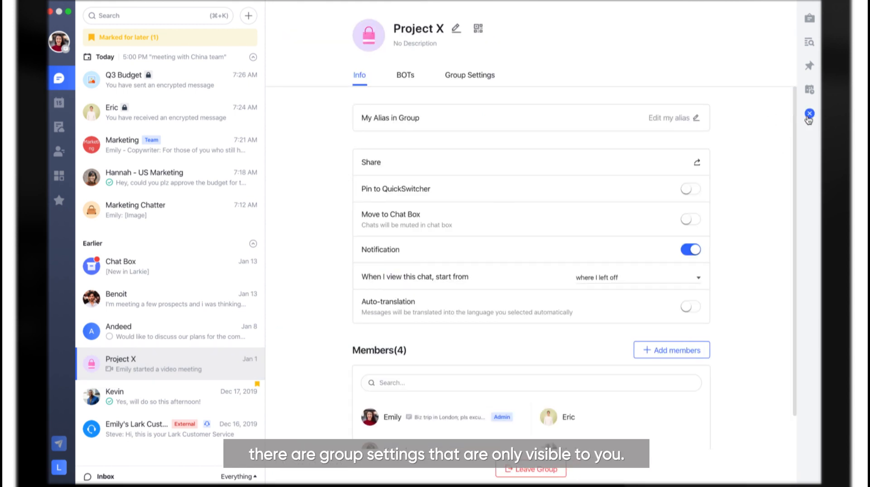
{"action": "left_click", "coordinate": [469, 75]}
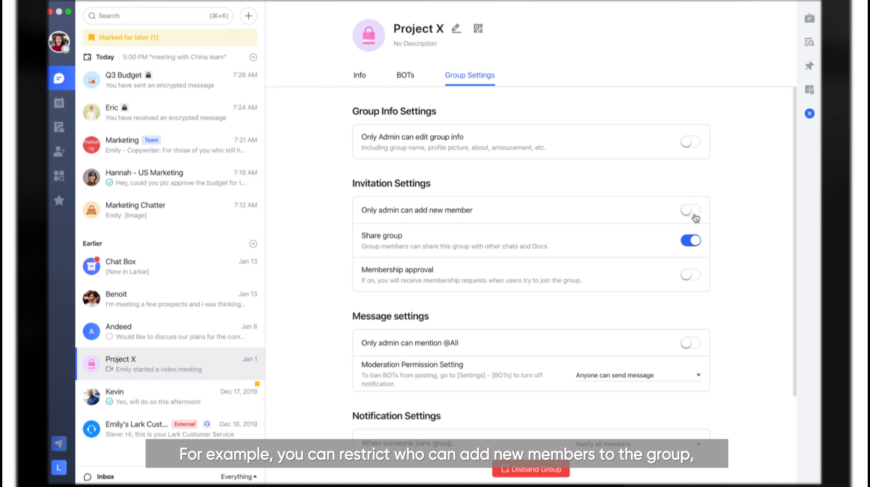
{"action": "left_click", "coordinate": [691, 210]}
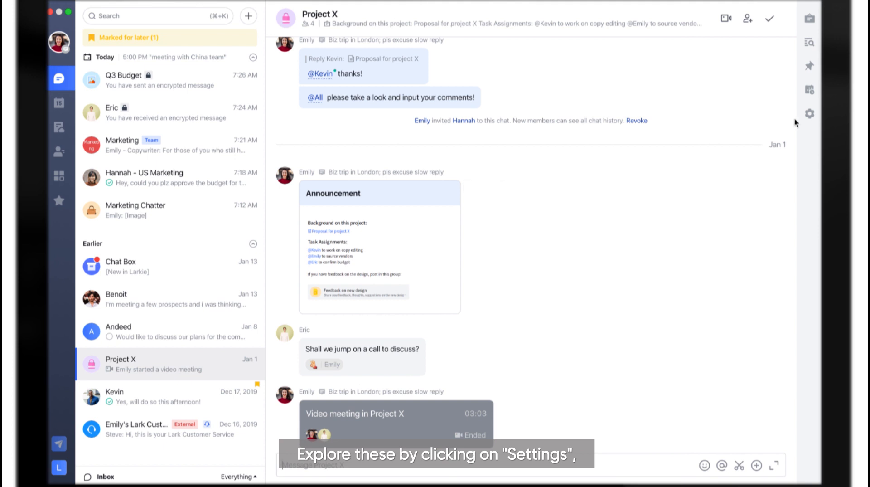
{"action": "left_click", "coordinate": [469, 75]}
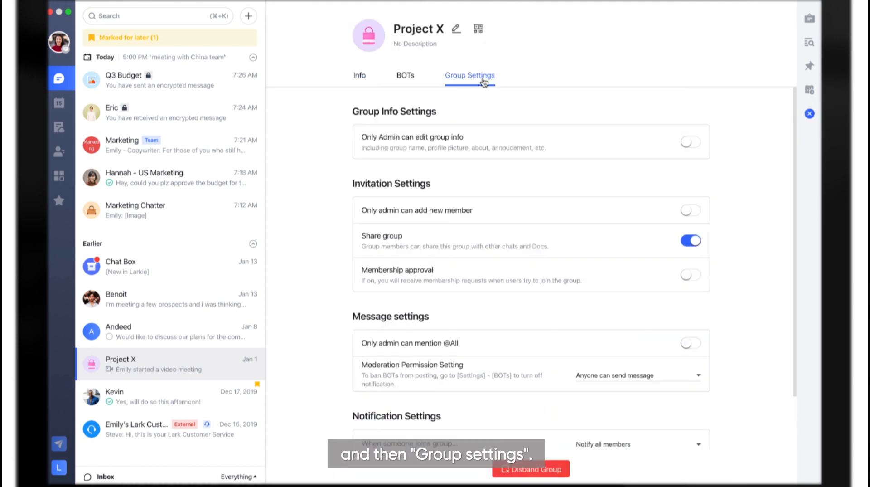
{"action": "left_click", "coordinate": [135, 209]}
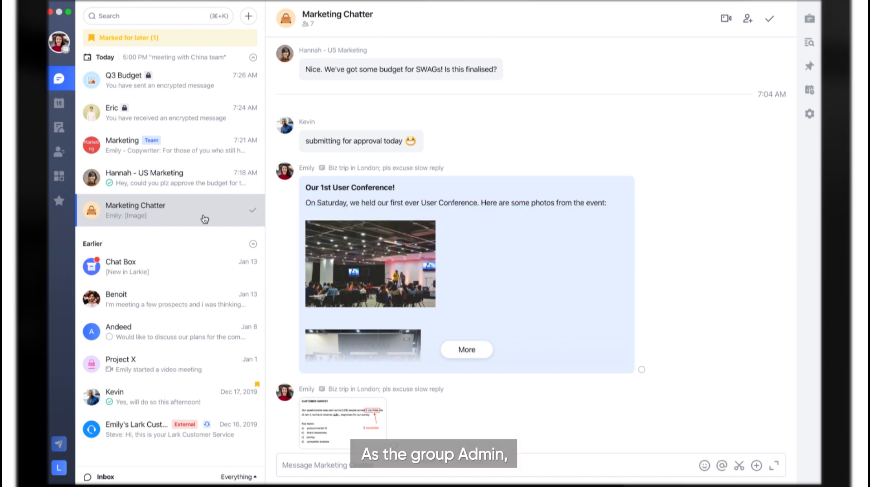
Step: Recall Kevin's Q4 budget proposal as admin, leaving a recalled-by-Emily notice in Marketing Chatter
{"action": "left_click", "coordinate": [584, 139]}
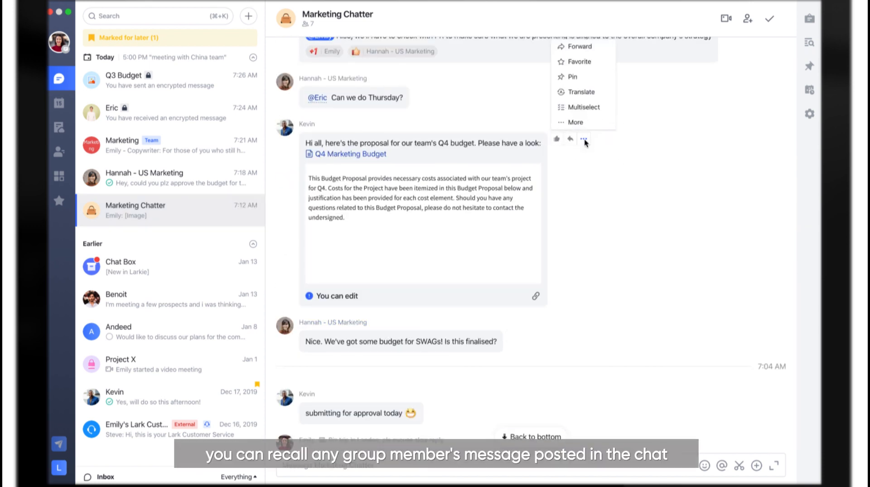
{"action": "left_click", "coordinate": [574, 122]}
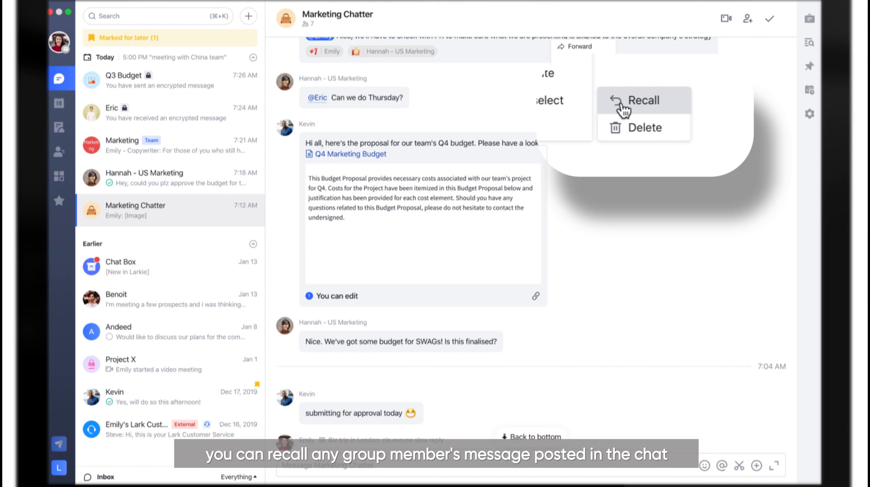
{"action": "left_click", "coordinate": [644, 101]}
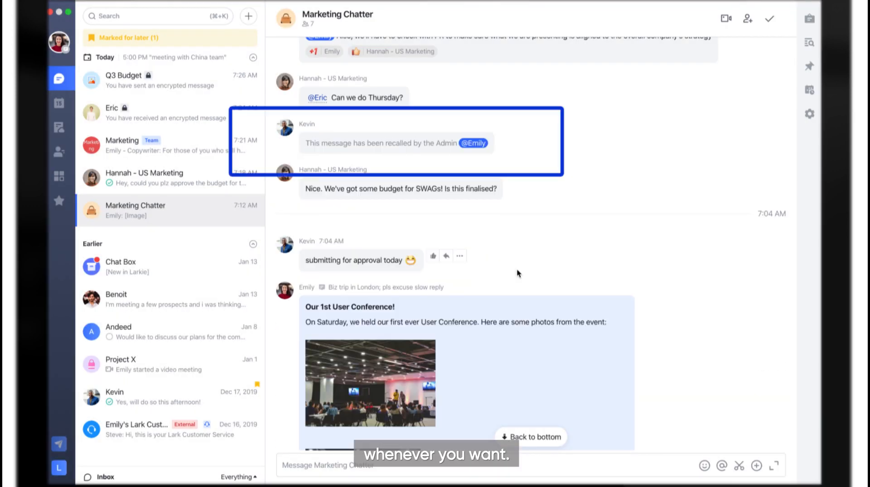